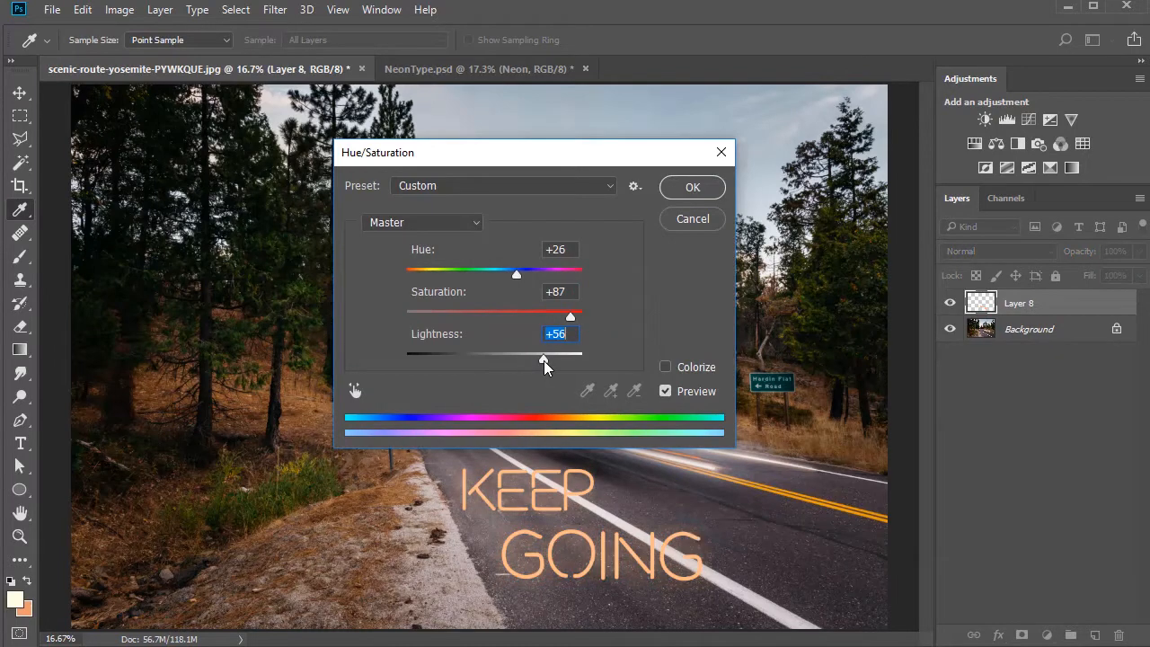
# Confirm the orange Hue/Saturation tint on the light trail.
pyautogui.click(691, 187)
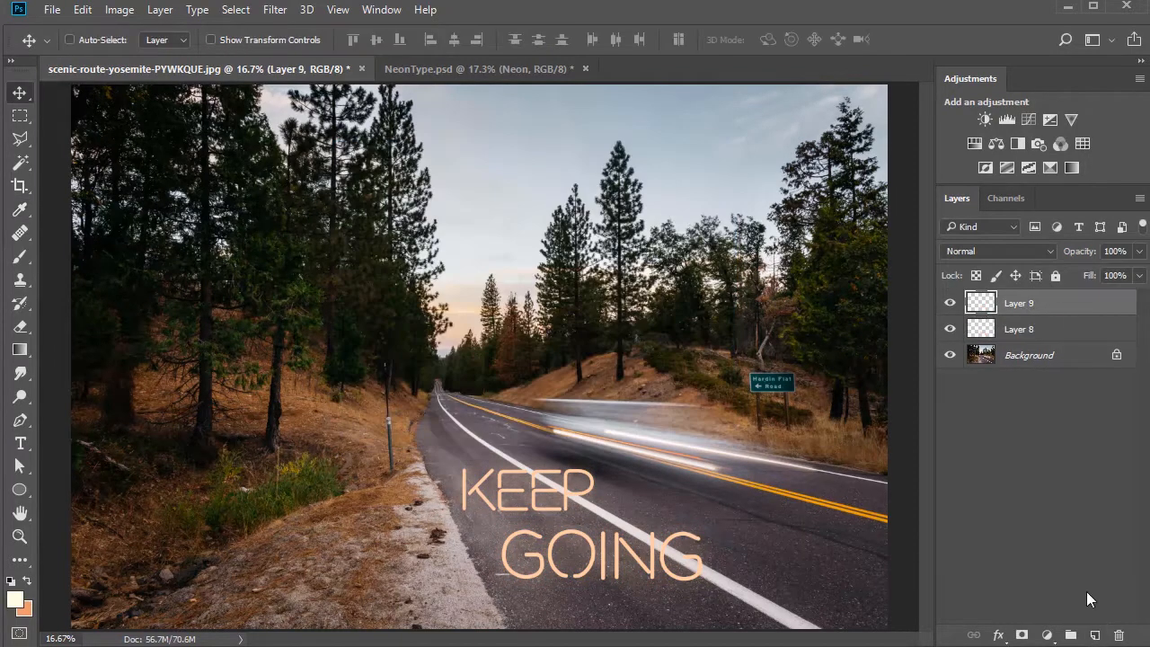
# Blend the orange glow with Vivid Light and add a Color Lookup grade with a 3DLUT look.
pyautogui.click(997, 251)
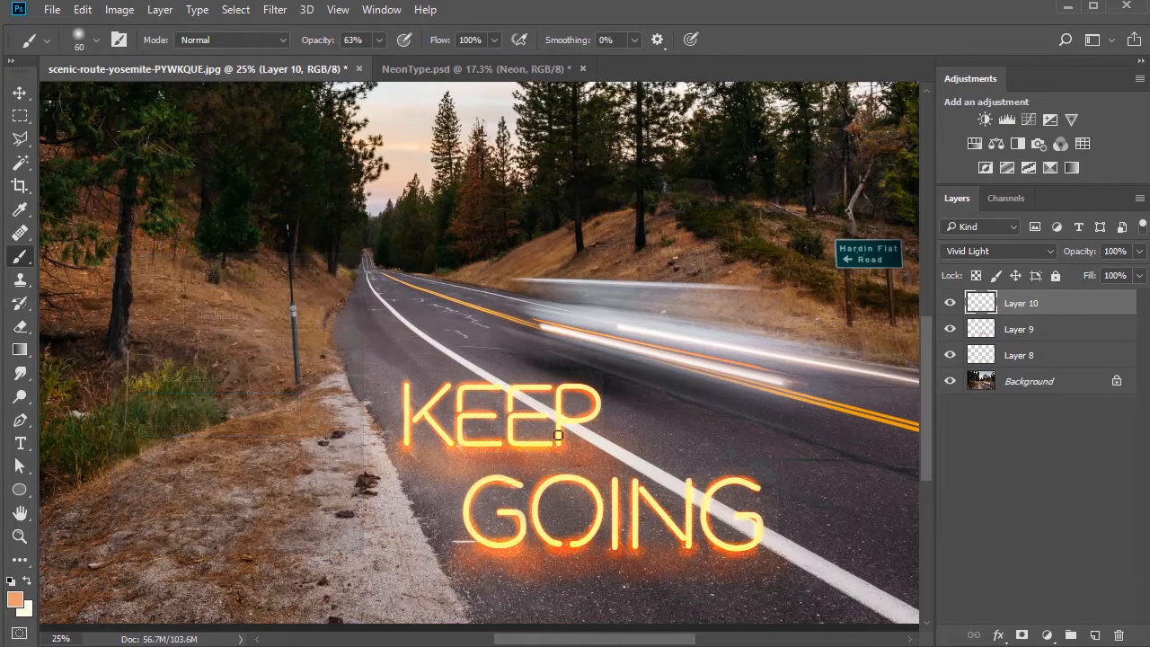
pyautogui.click(631, 176)
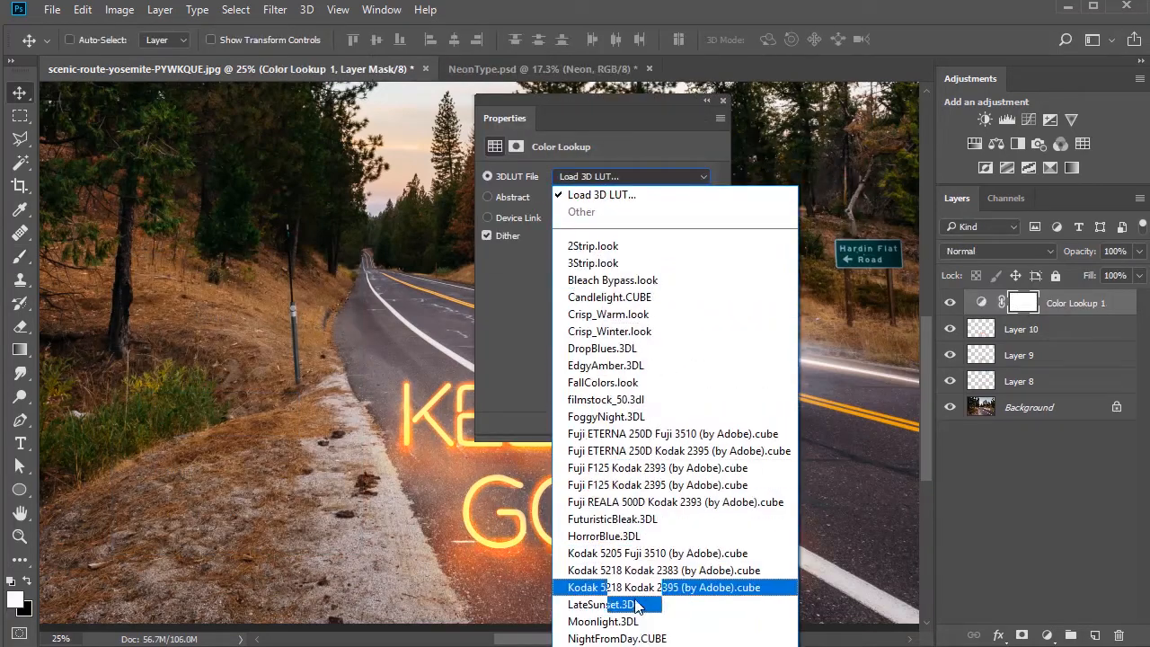
pyautogui.click(602, 603)
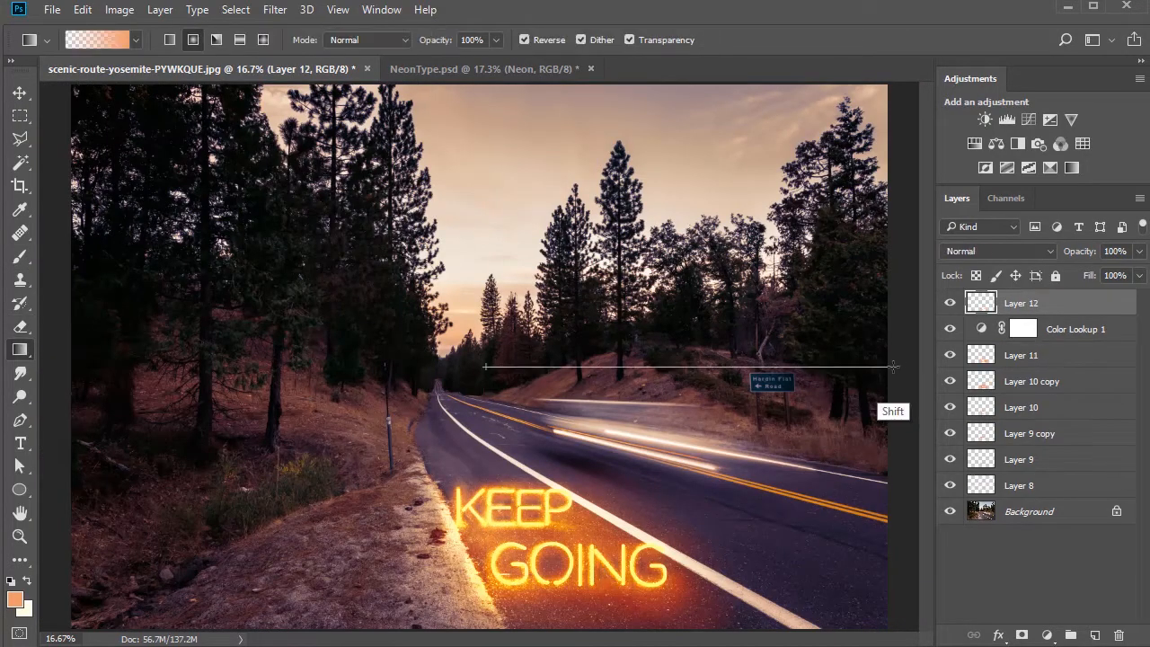
# Blend the orange gradient layer into the photo with Multiply.
pyautogui.click(997, 250)
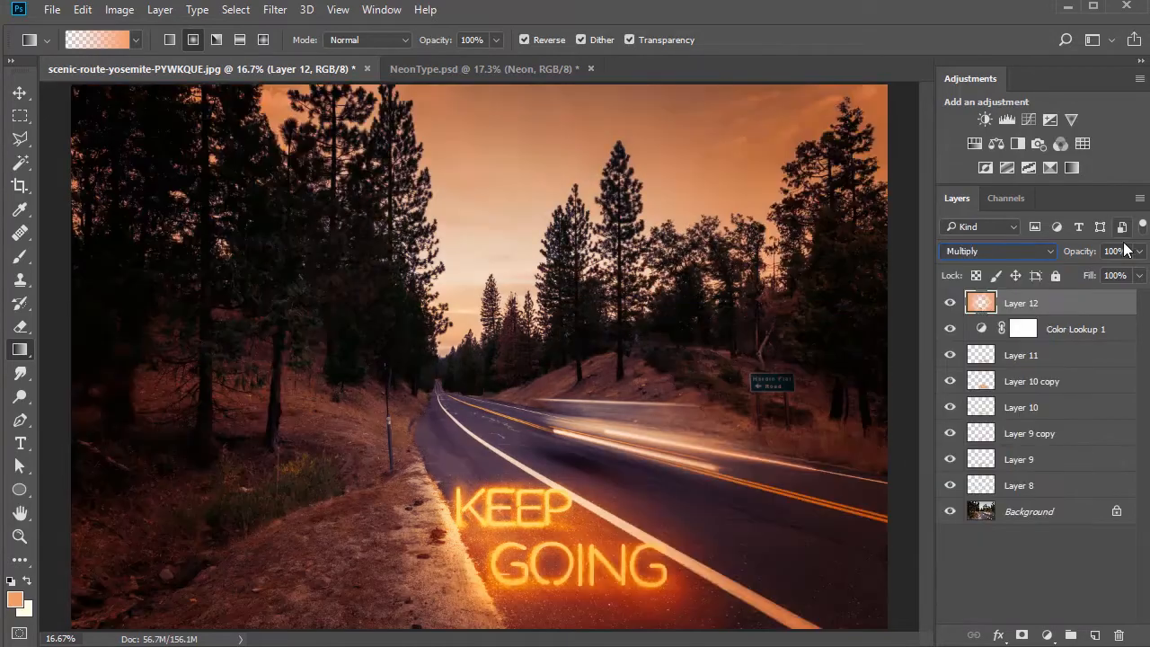